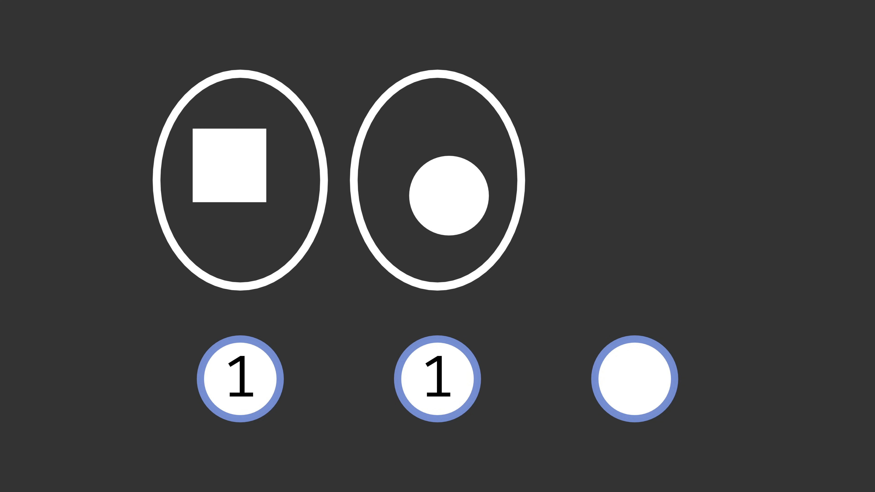
left_click(637, 379)
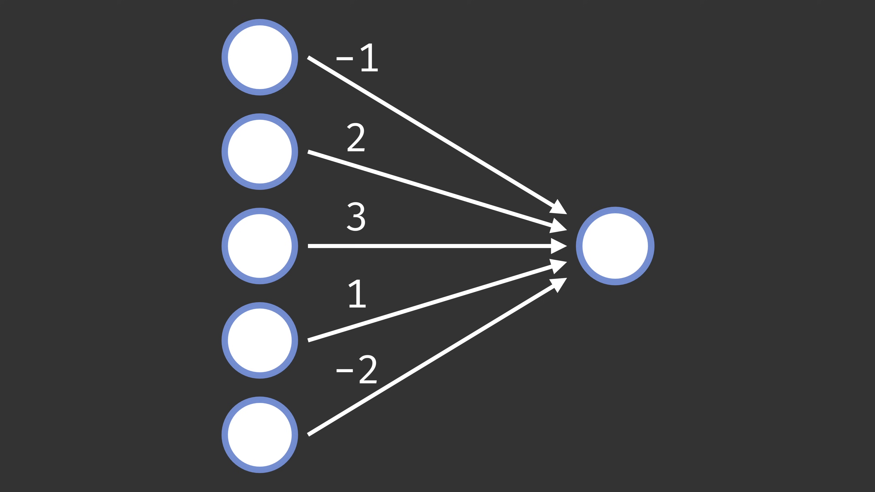
type("1")
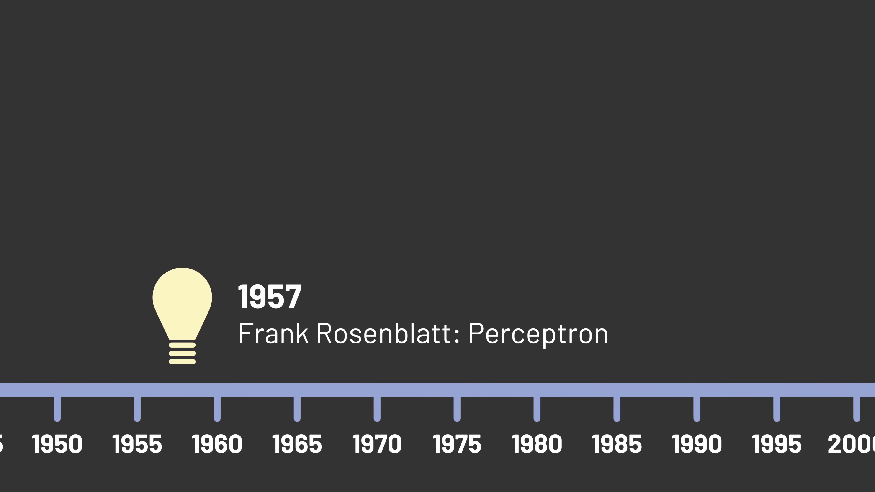
scroll("right", 3)
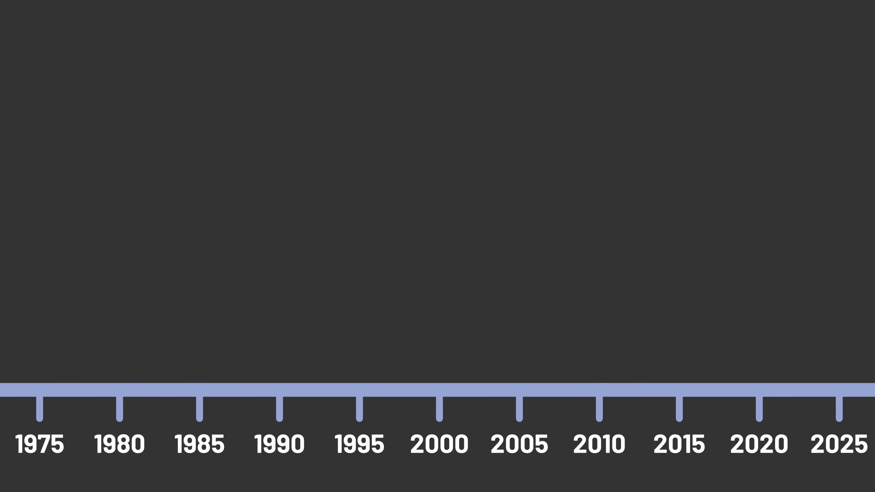